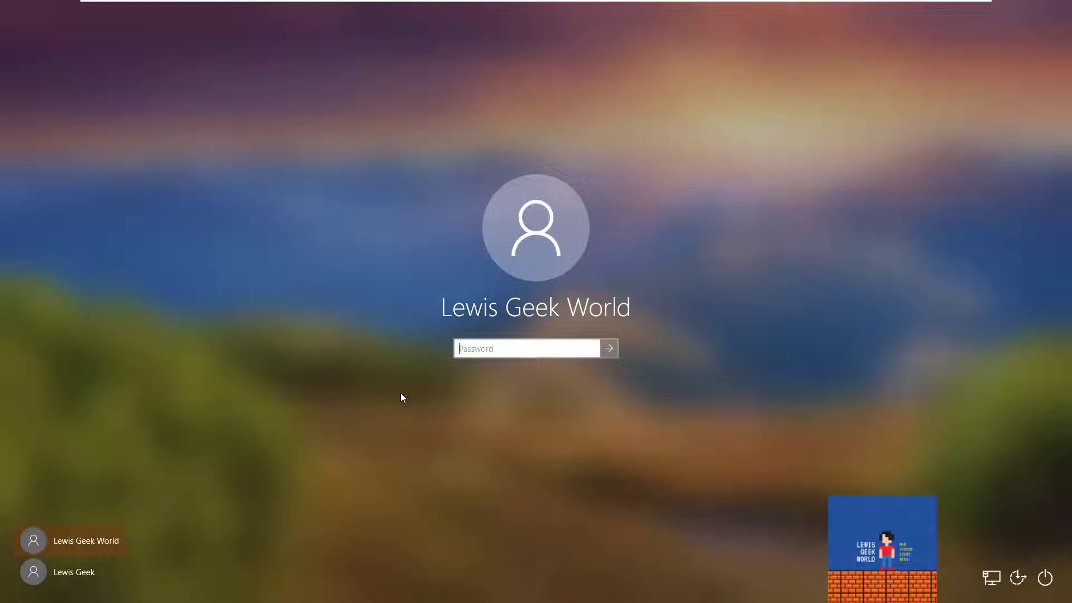
{"action": "mouse_move", "coordinate": [585, 139]}
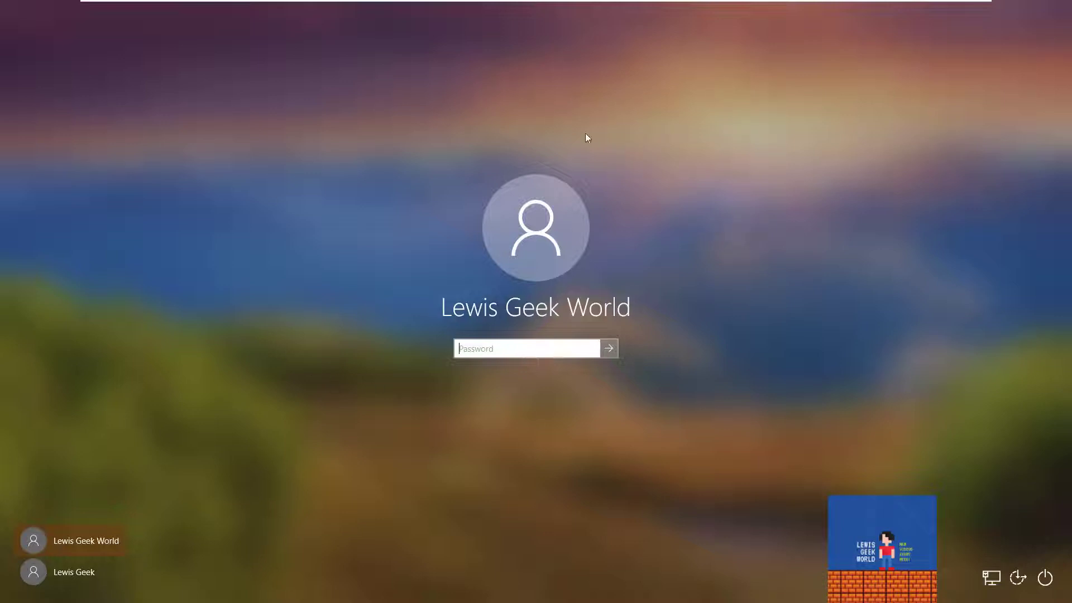
{"action": "mouse_move", "coordinate": [769, 281]}
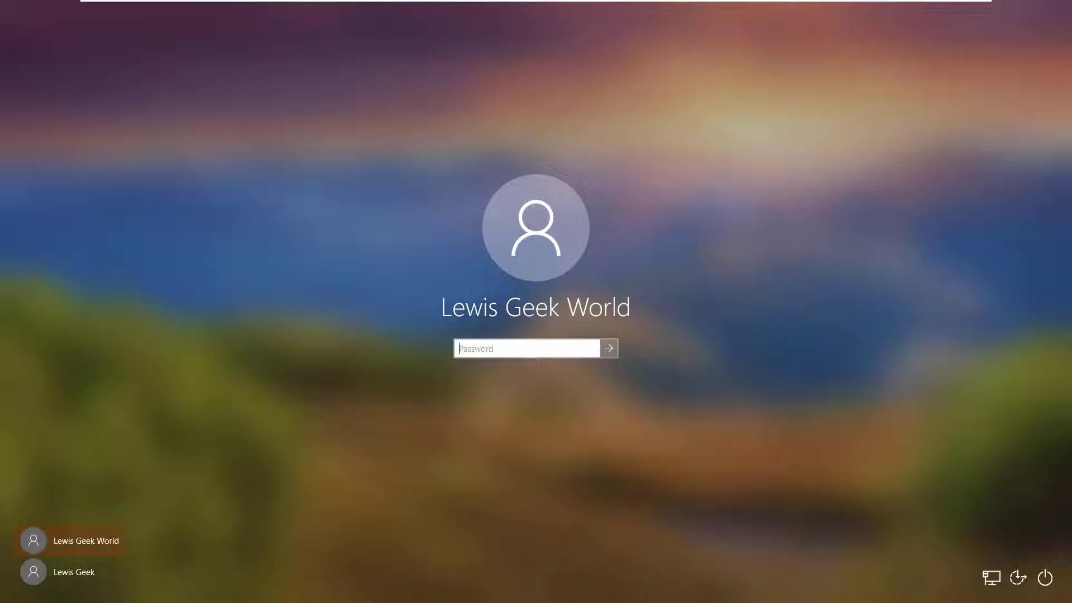
{"action": "mouse_move", "coordinate": [756, 216]}
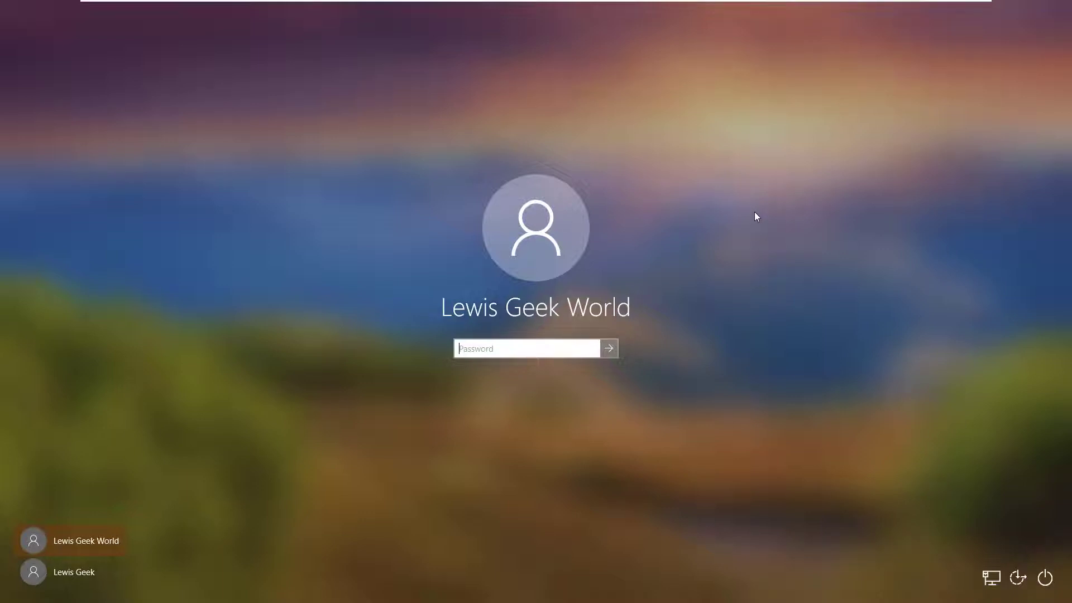
- Enter the account password on the lock screen to reach the desktop
{"action": "type", "text": "password"}
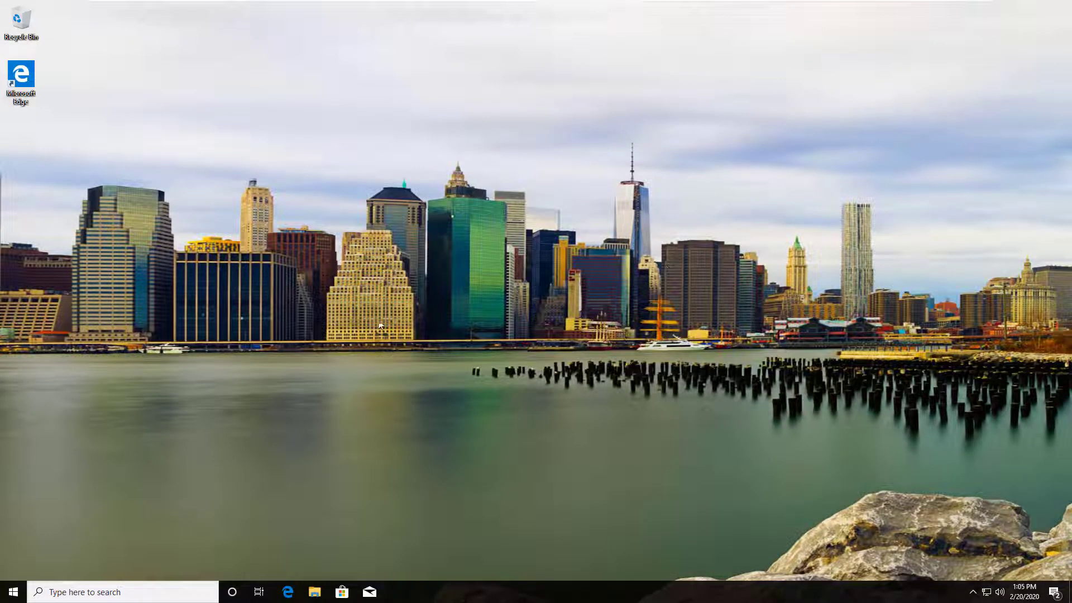
{"action": "mouse_move", "coordinate": [406, 269]}
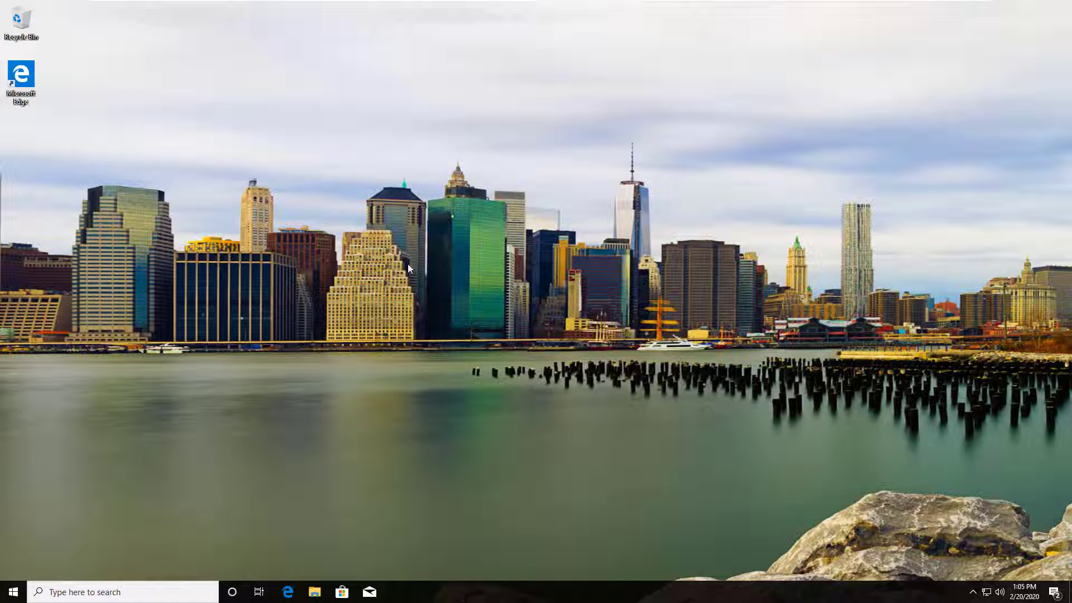
- Search Windows for 'user' to surface 'Add, edit, or remove other users'
{"action": "left_click", "coordinate": [123, 592]}
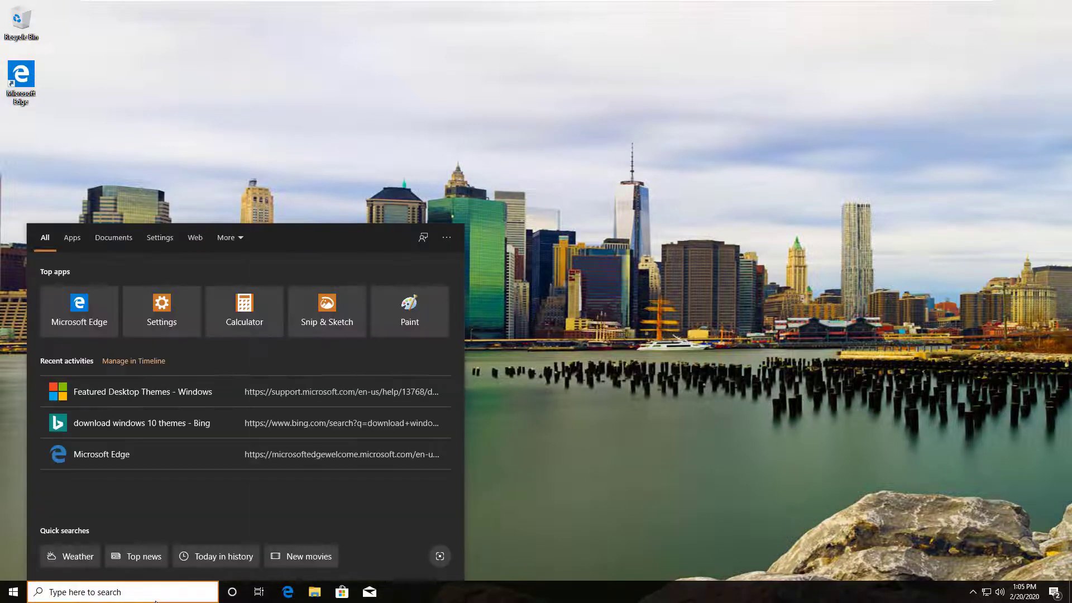
{"action": "type", "text": "user"}
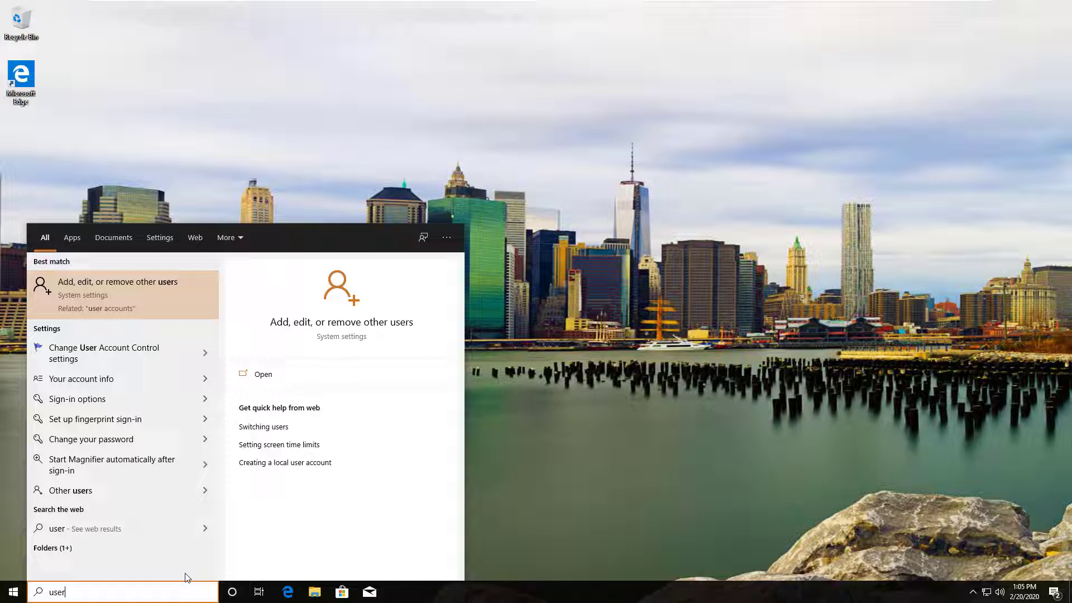
{"action": "mouse_move", "coordinate": [135, 288]}
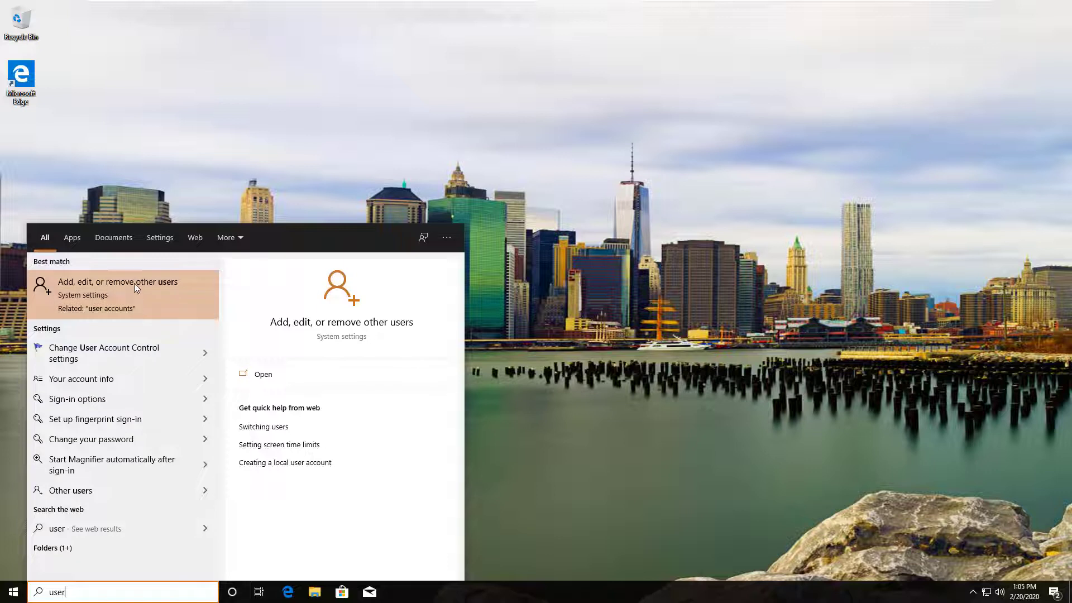
{"action": "mouse_move", "coordinate": [108, 302]}
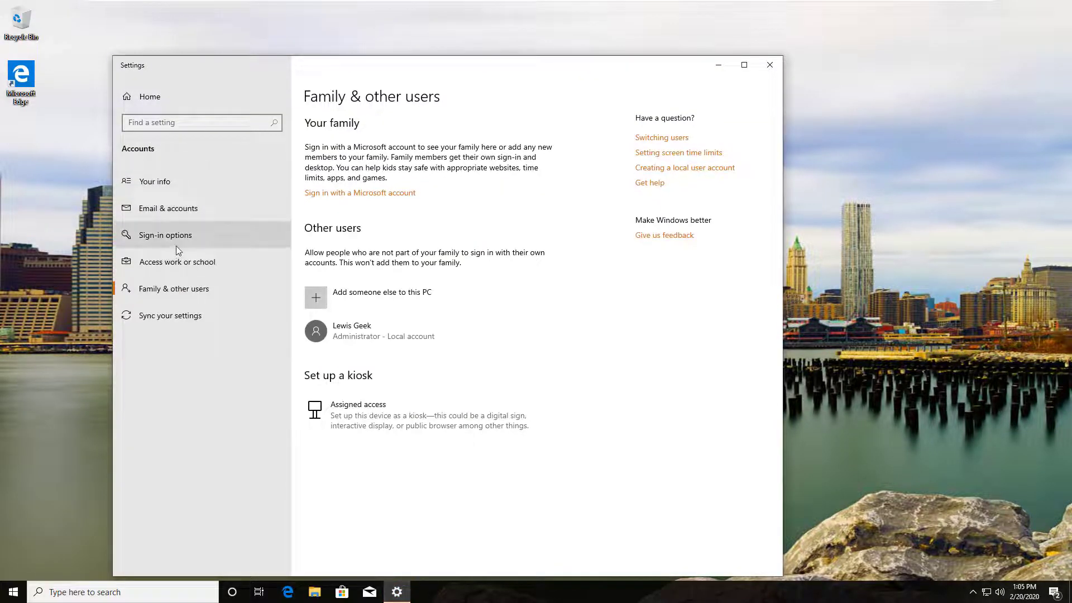
- Show the Sign-in options page from the Accounts sidebar
{"action": "left_click", "coordinate": [165, 235]}
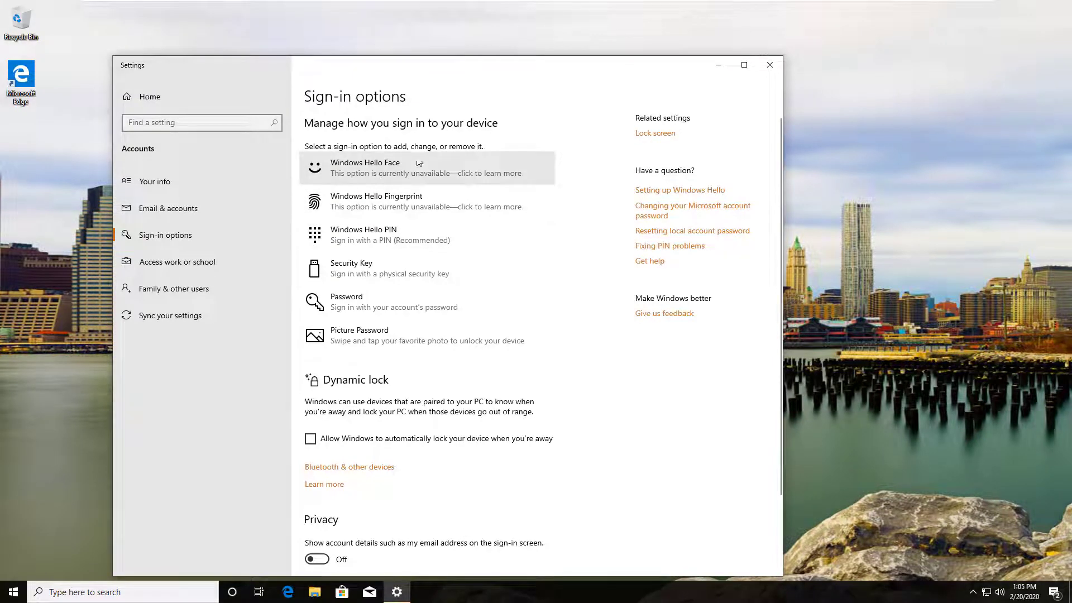
{"action": "mouse_move", "coordinate": [395, 142]}
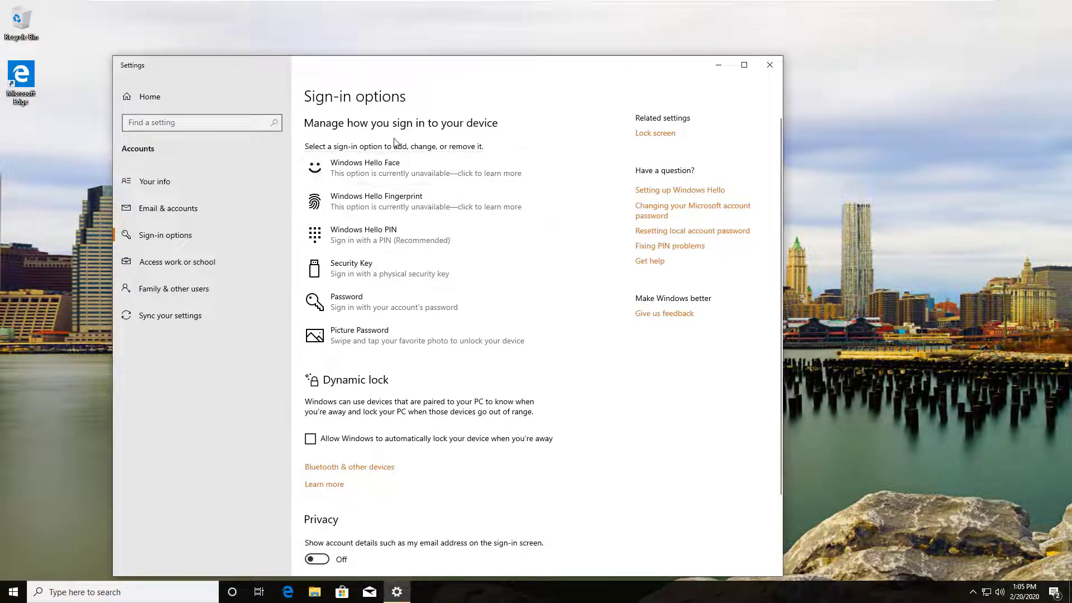
{"action": "mouse_move", "coordinate": [365, 167]}
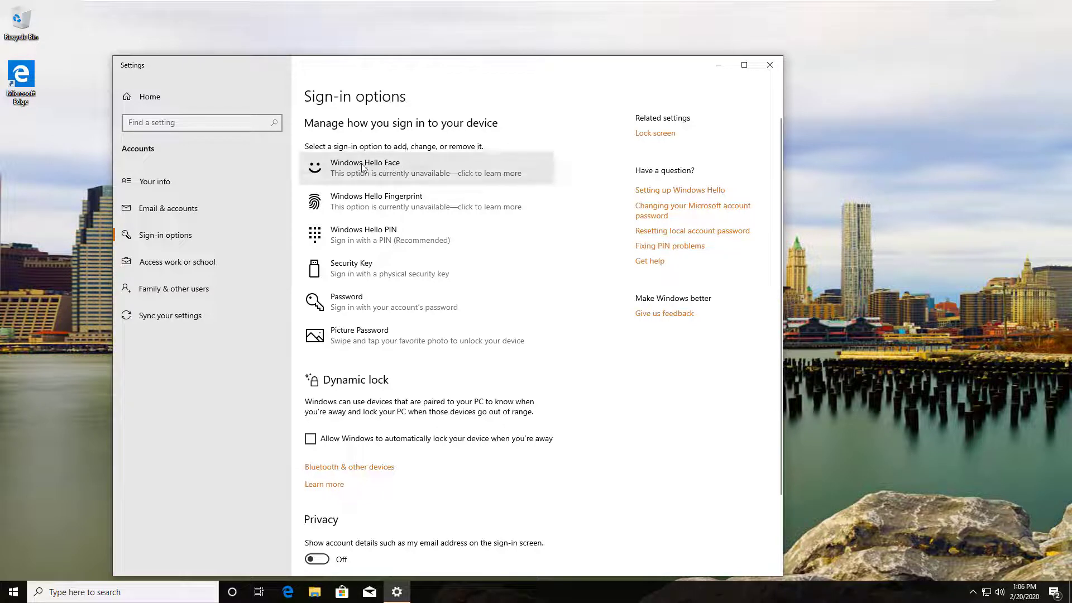
{"action": "mouse_move", "coordinate": [390, 201]}
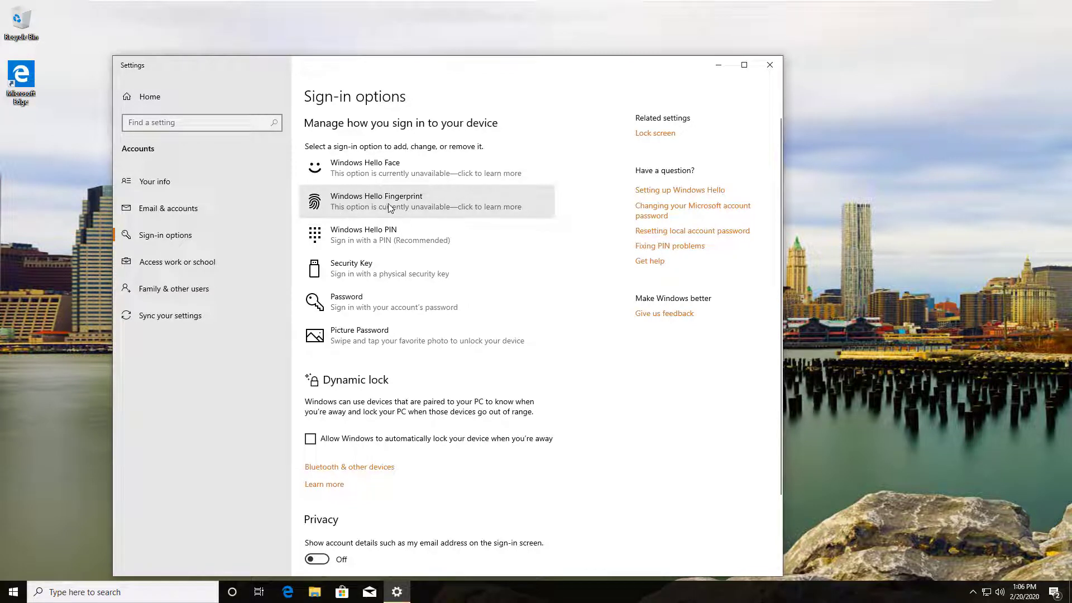
{"action": "mouse_move", "coordinate": [437, 221]}
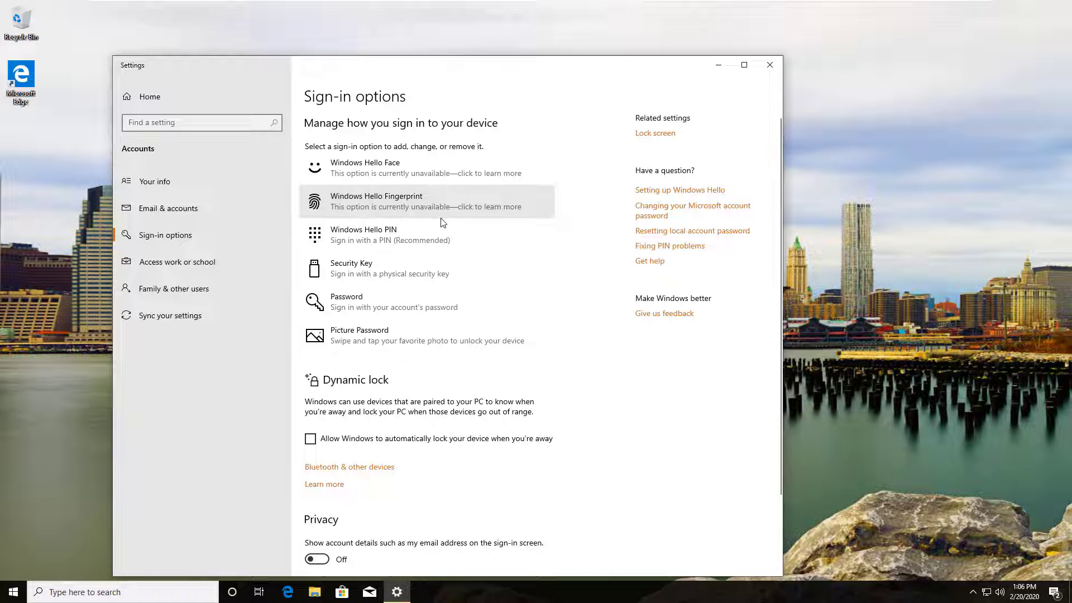
{"action": "mouse_move", "coordinate": [451, 234]}
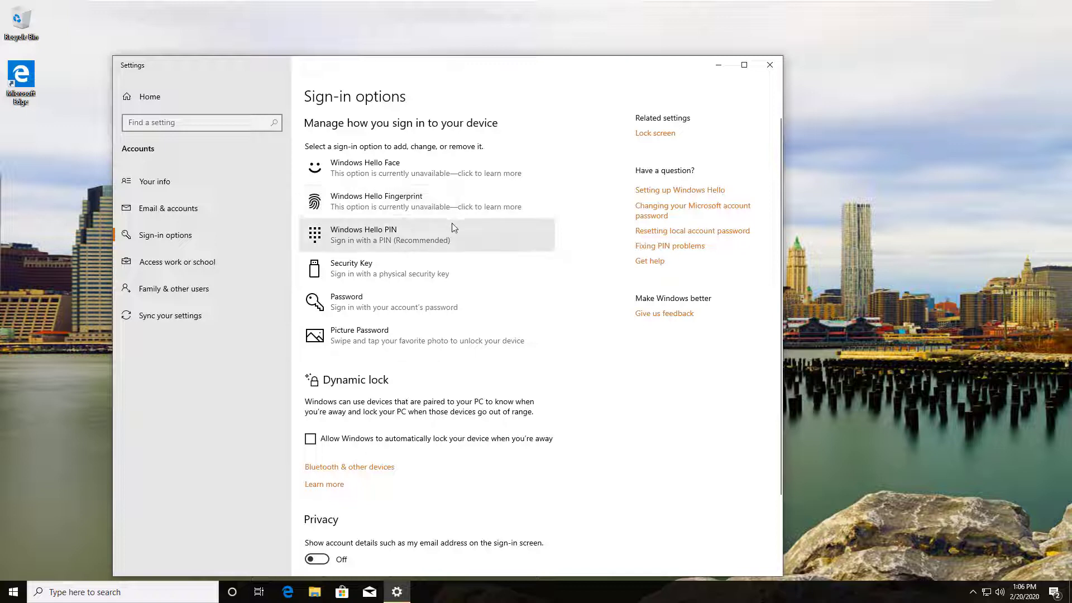
{"action": "mouse_move", "coordinate": [454, 184]}
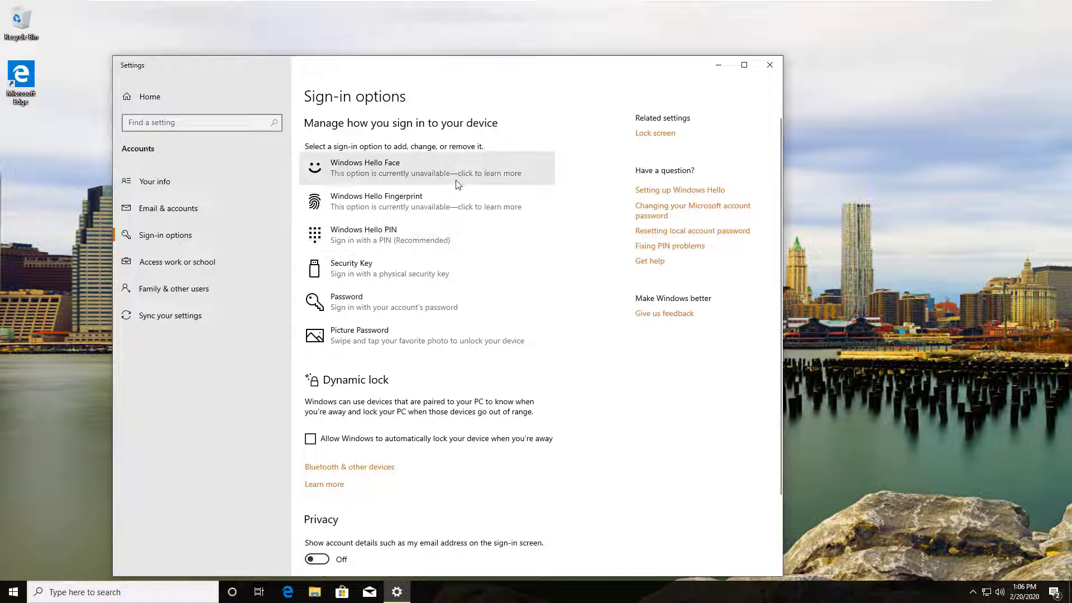
{"action": "mouse_move", "coordinate": [431, 115]}
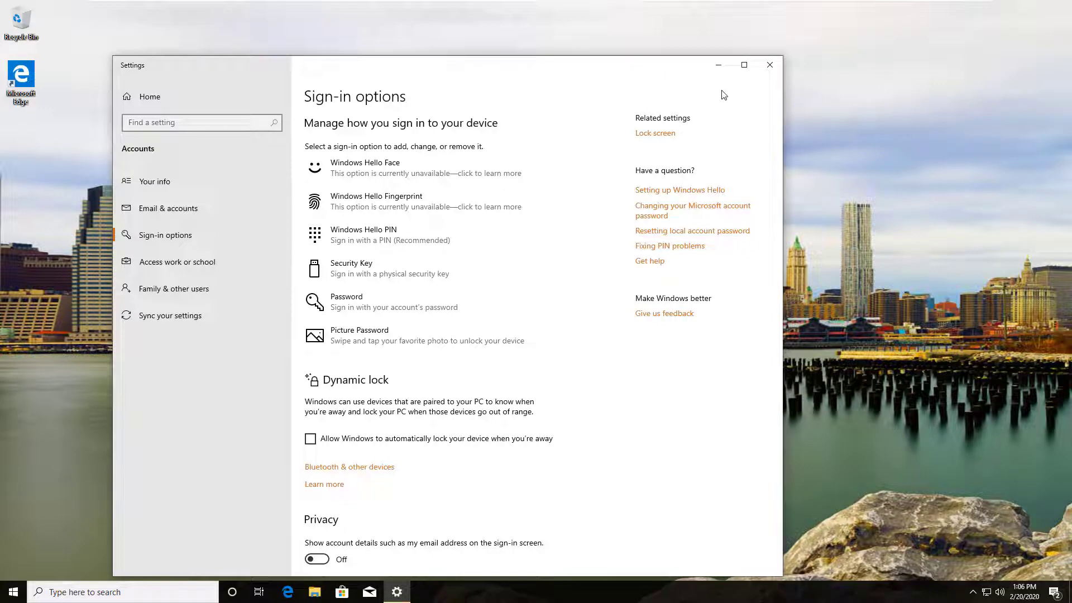
- Search for netplwiz and launch the User Accounts tool
{"action": "left_click", "coordinate": [768, 64]}
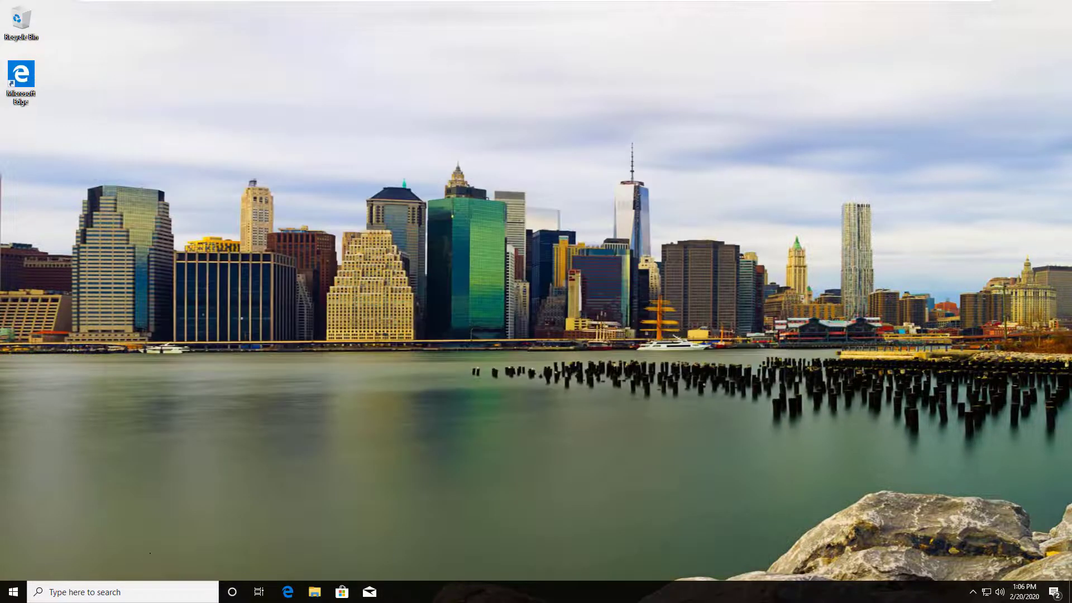
{"action": "left_click", "coordinate": [123, 591]}
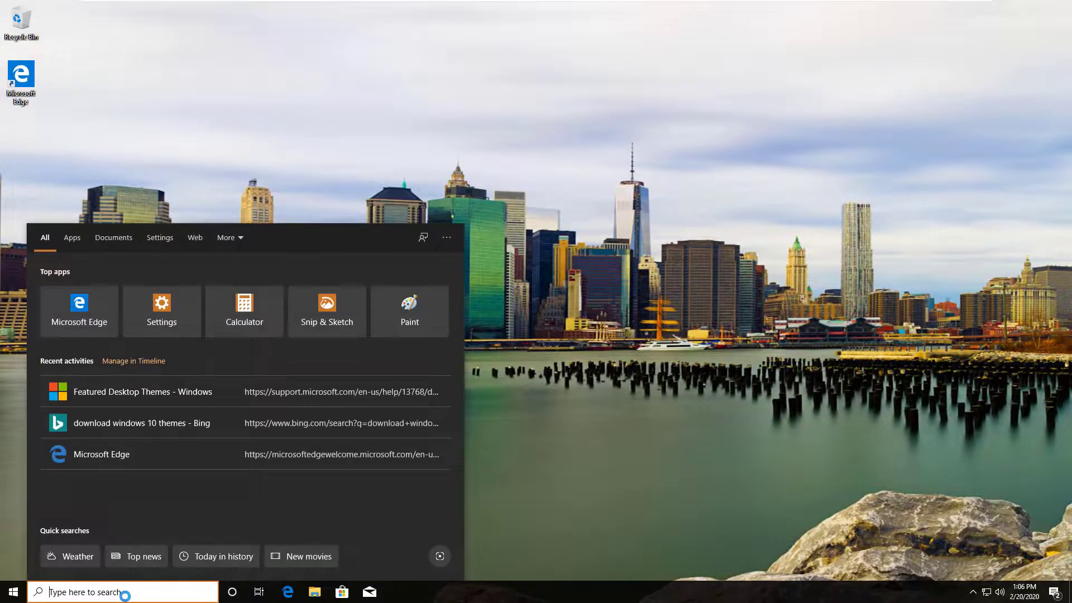
{"action": "type", "text": "network status"}
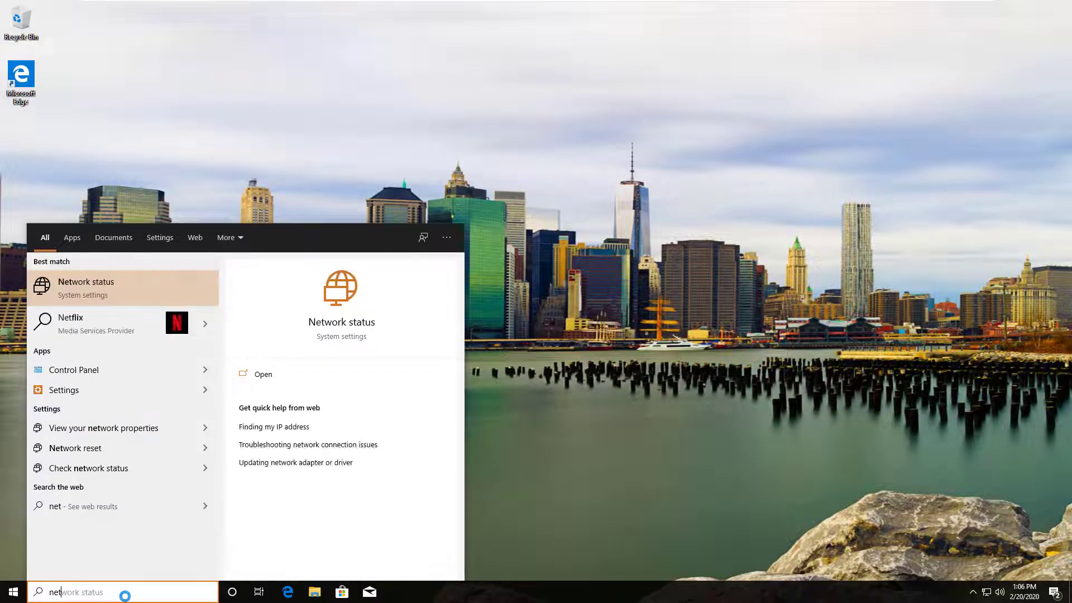
{"action": "type", "text": "netplwiz"}
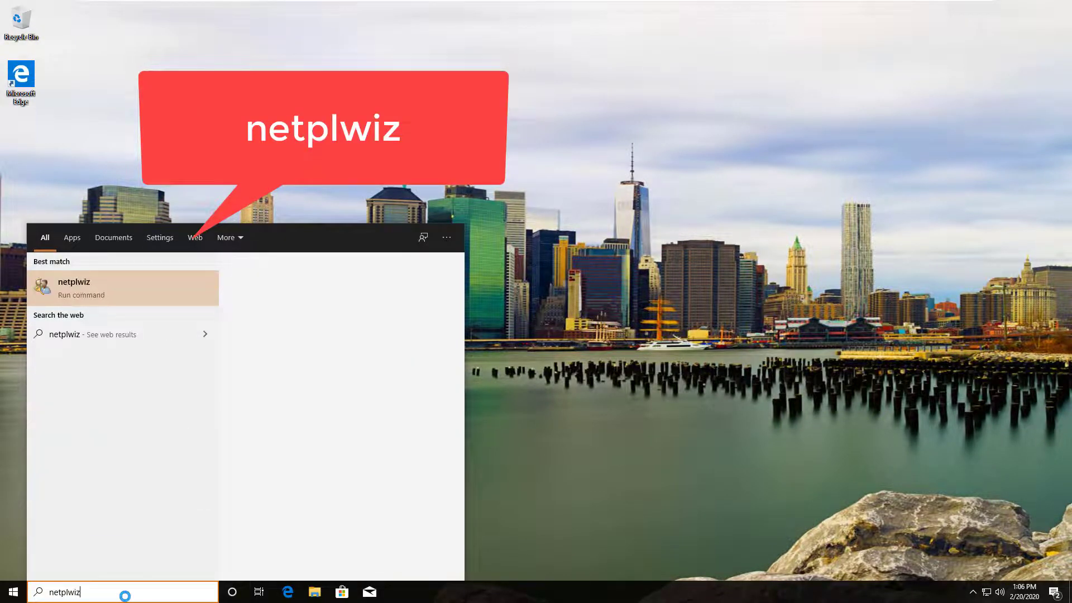
{"action": "left_click", "coordinate": [74, 287]}
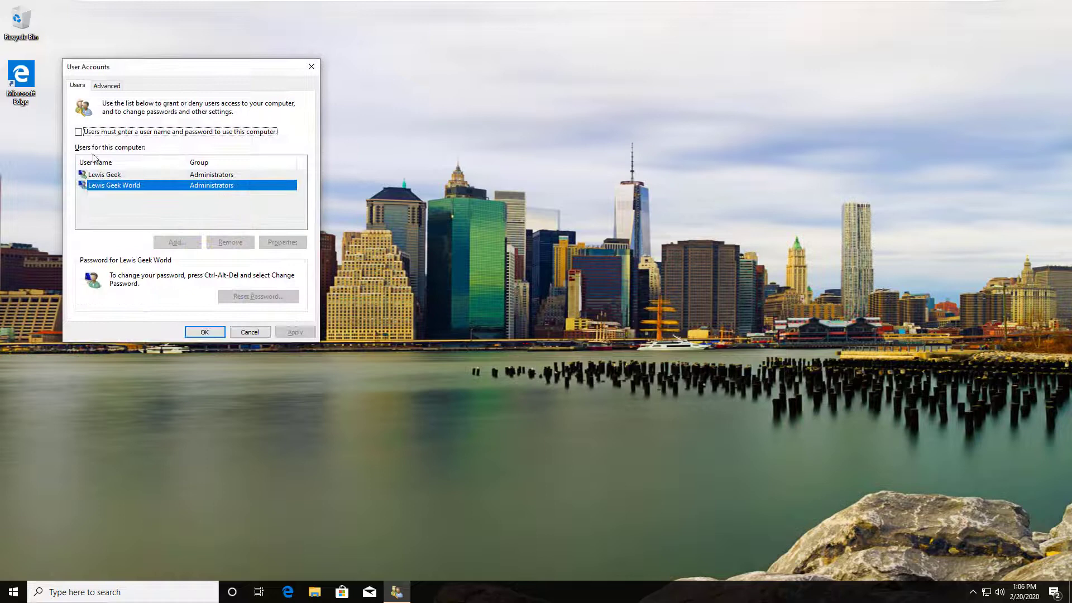
{"action": "left_click", "coordinate": [78, 132]}
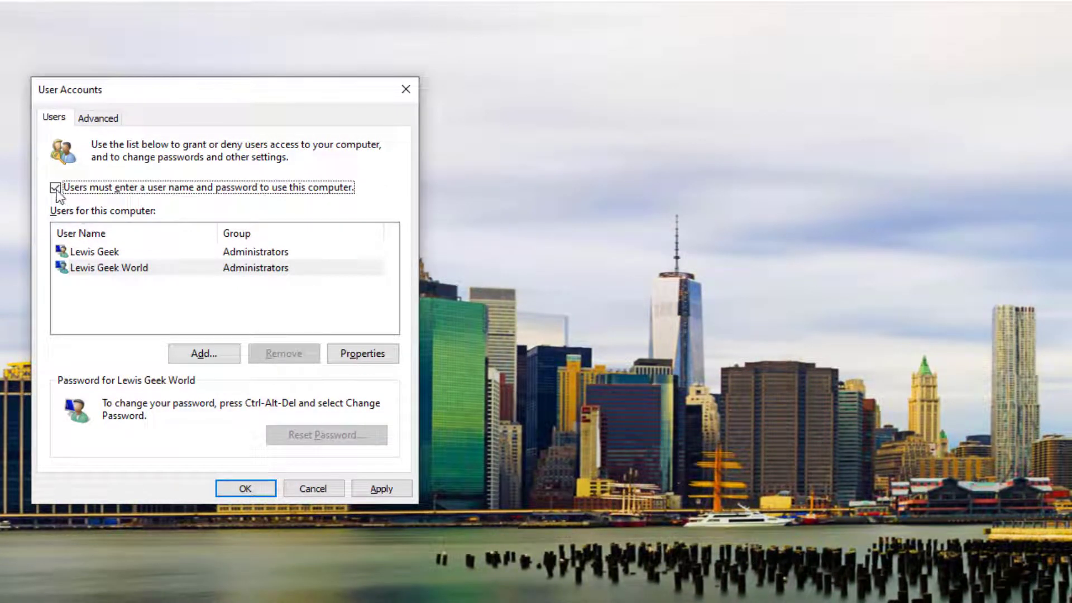
- Uncheck 'Users must enter a user name and password to use this computer'
{"action": "left_click", "coordinate": [56, 187]}
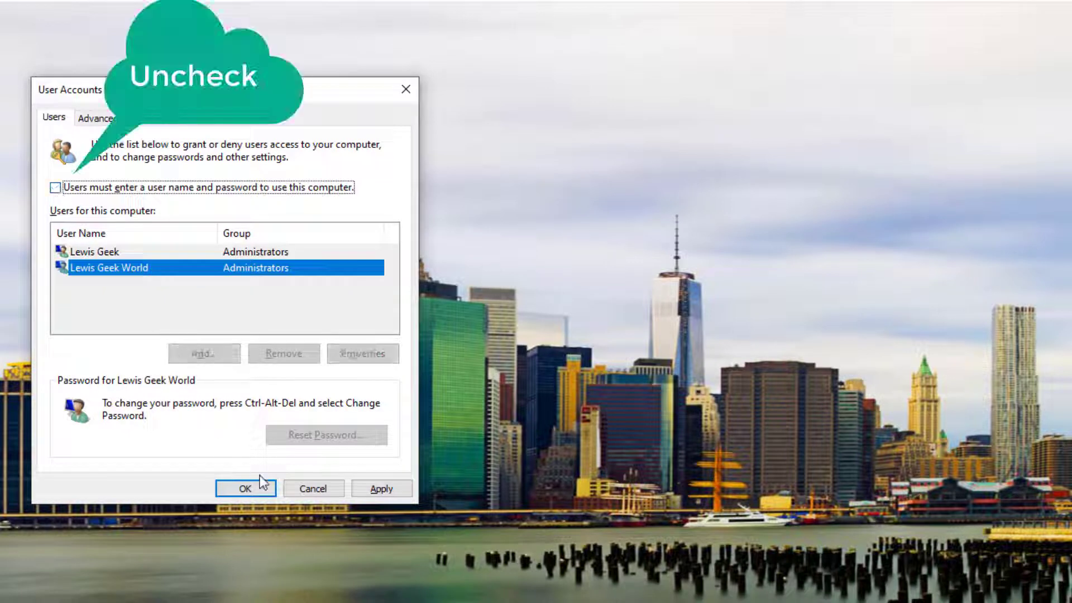
{"action": "left_click", "coordinate": [56, 187]}
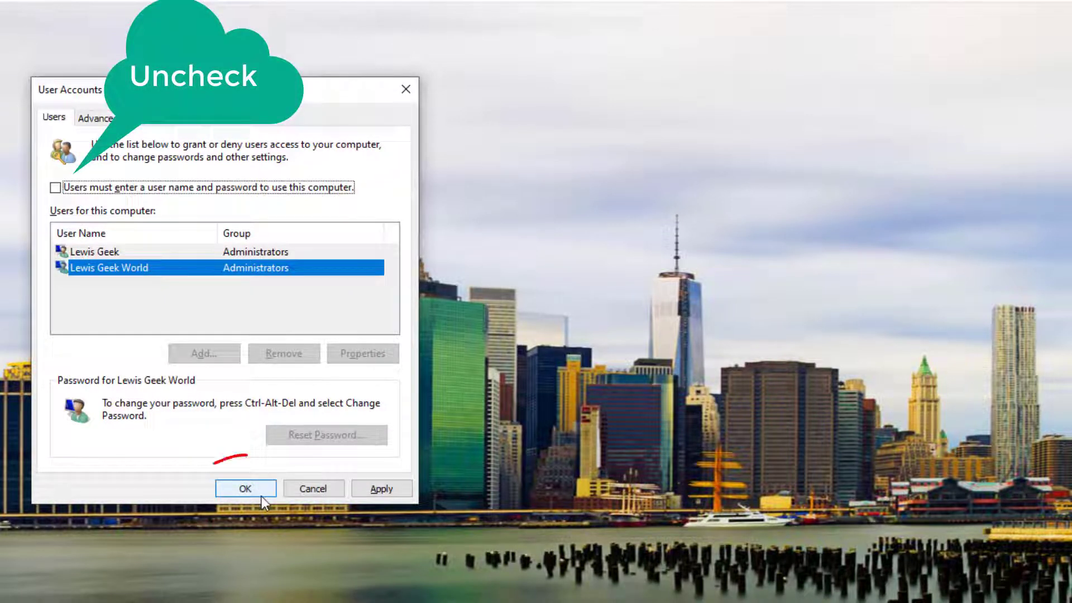
- Confirm with OK and save the Lewis Geek World password twice for automatic sign-in
{"action": "left_click", "coordinate": [244, 488]}
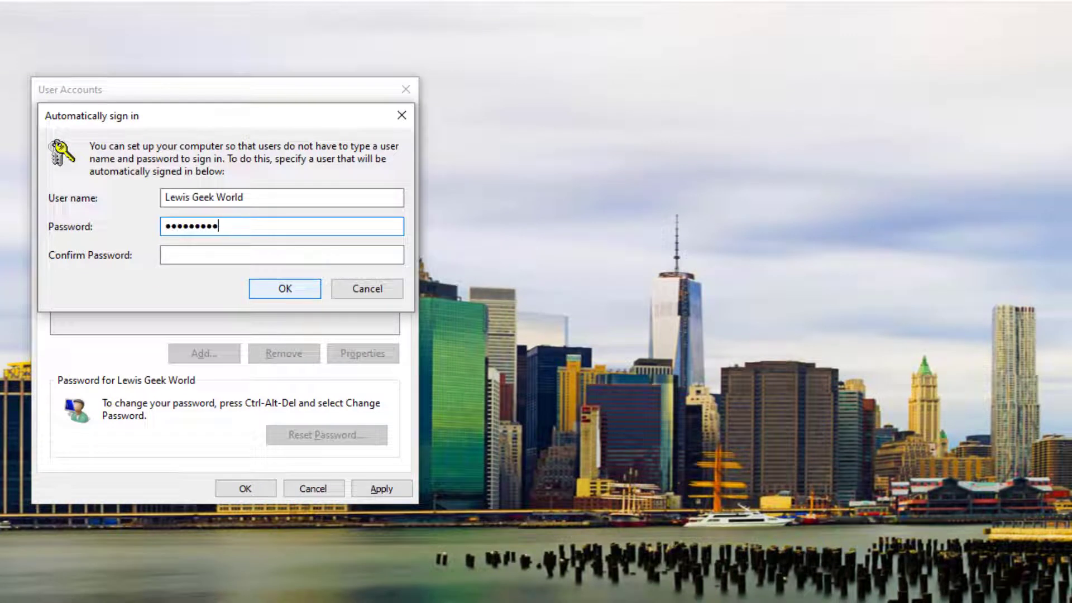
{"action": "type", "text": "•"}
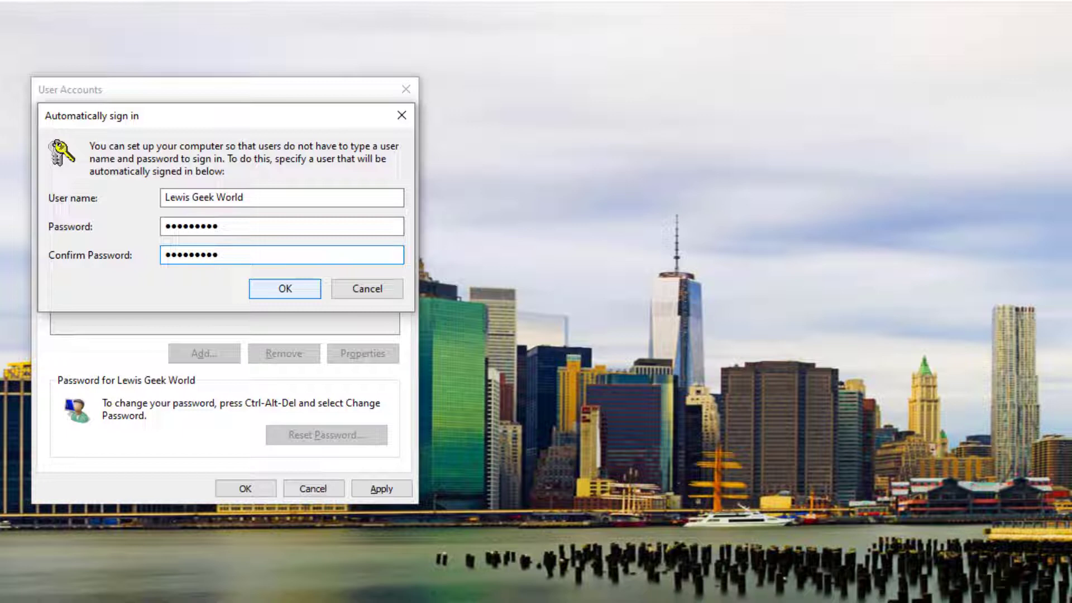
{"action": "left_click", "coordinate": [284, 288]}
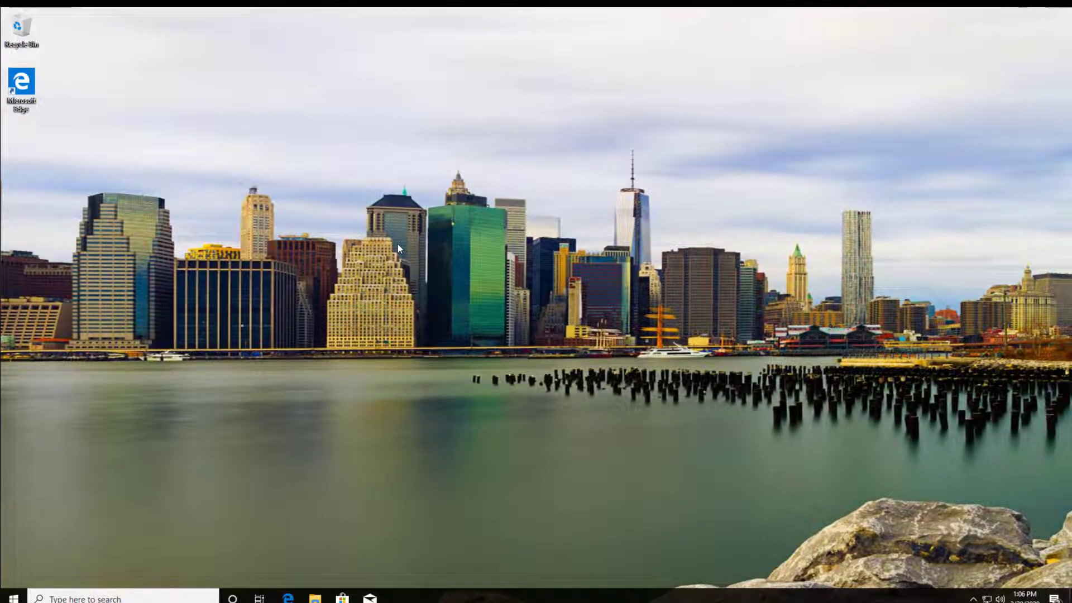
- Restart the PC from Start > Power so it returns straight to the desktop
{"action": "left_click", "coordinate": [9, 598]}
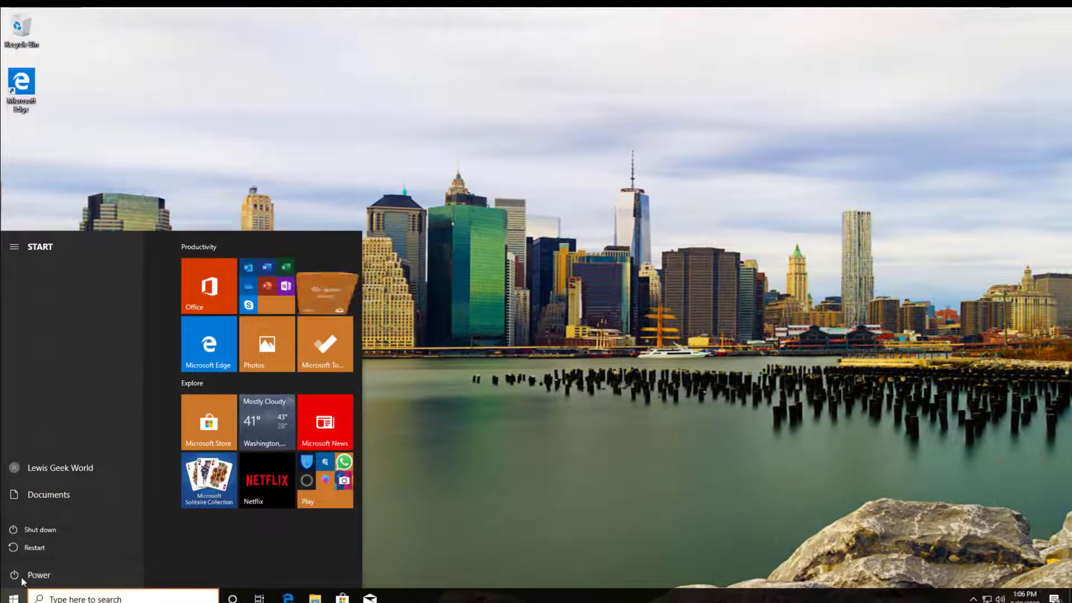
{"action": "left_click", "coordinate": [34, 547]}
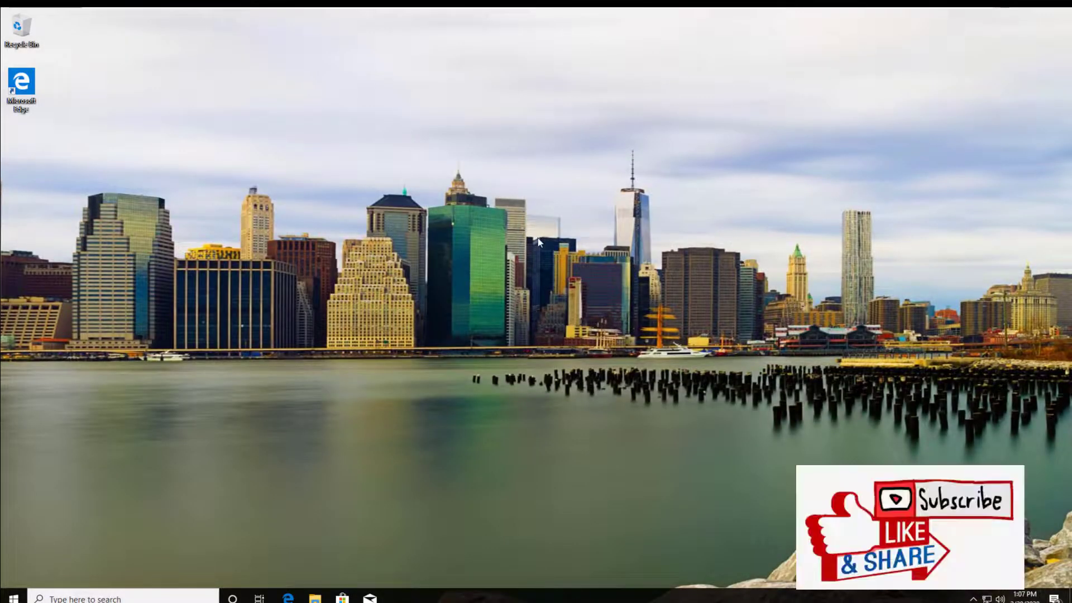
{"action": "mouse_move", "coordinate": [559, 208]}
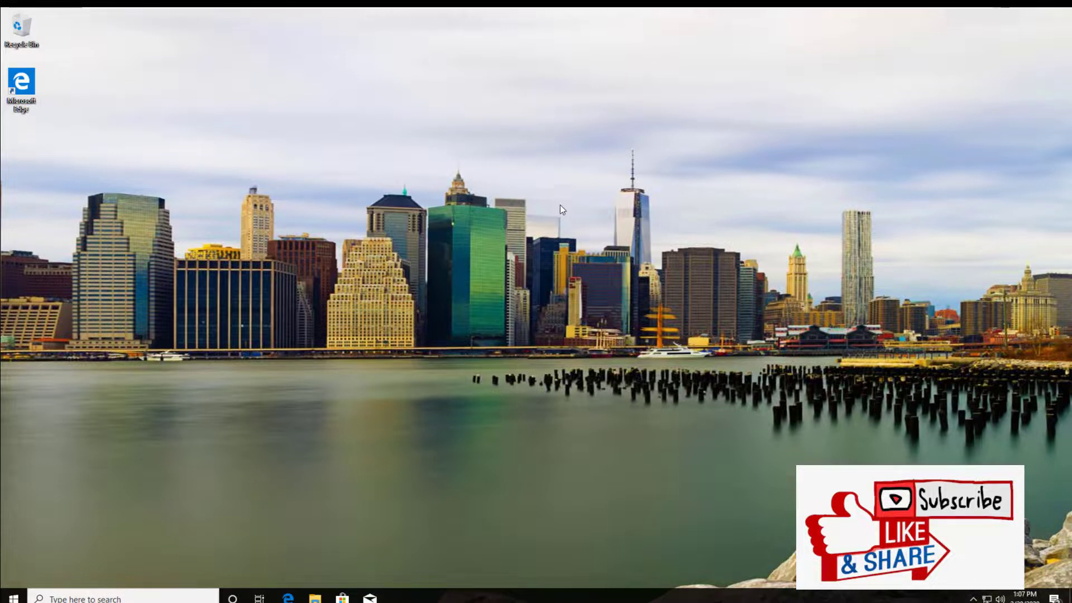
{"action": "mouse_move", "coordinate": [576, 198]}
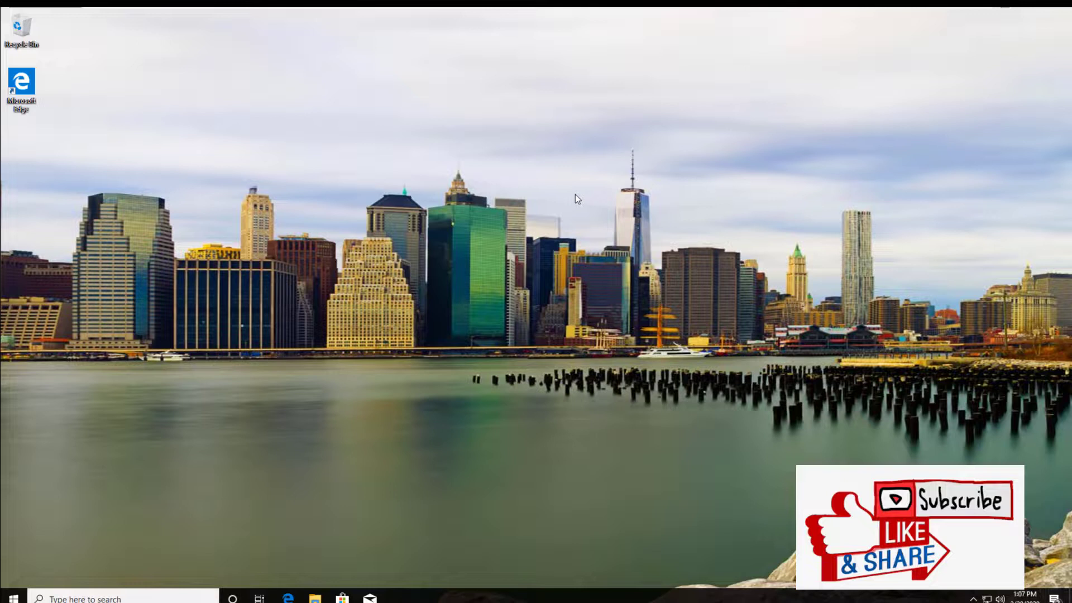
{"action": "mouse_move", "coordinate": [565, 227]}
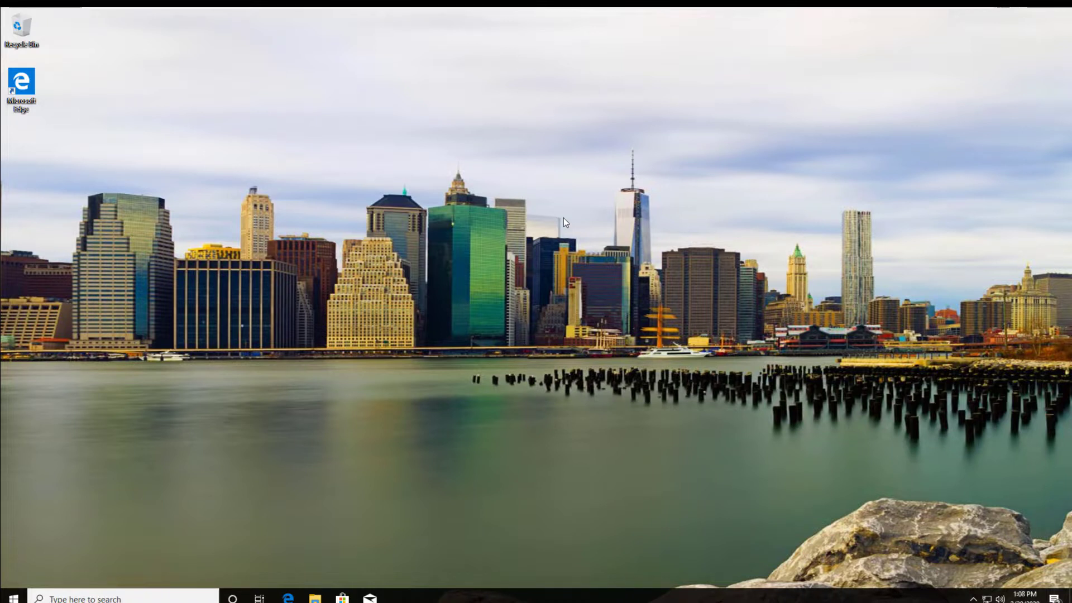
{"action": "mouse_move", "coordinate": [599, 202]}
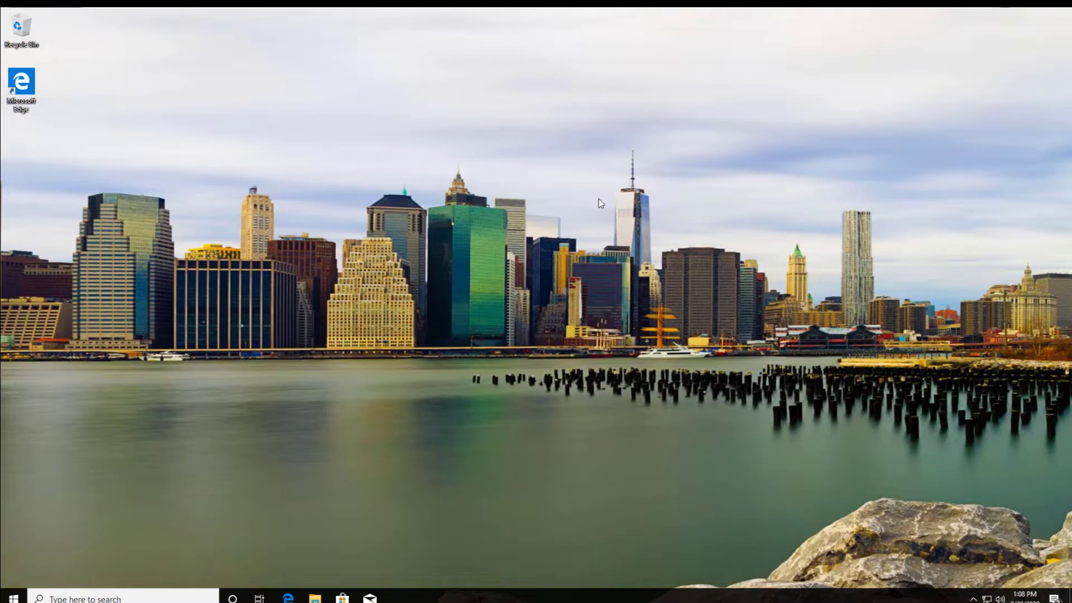